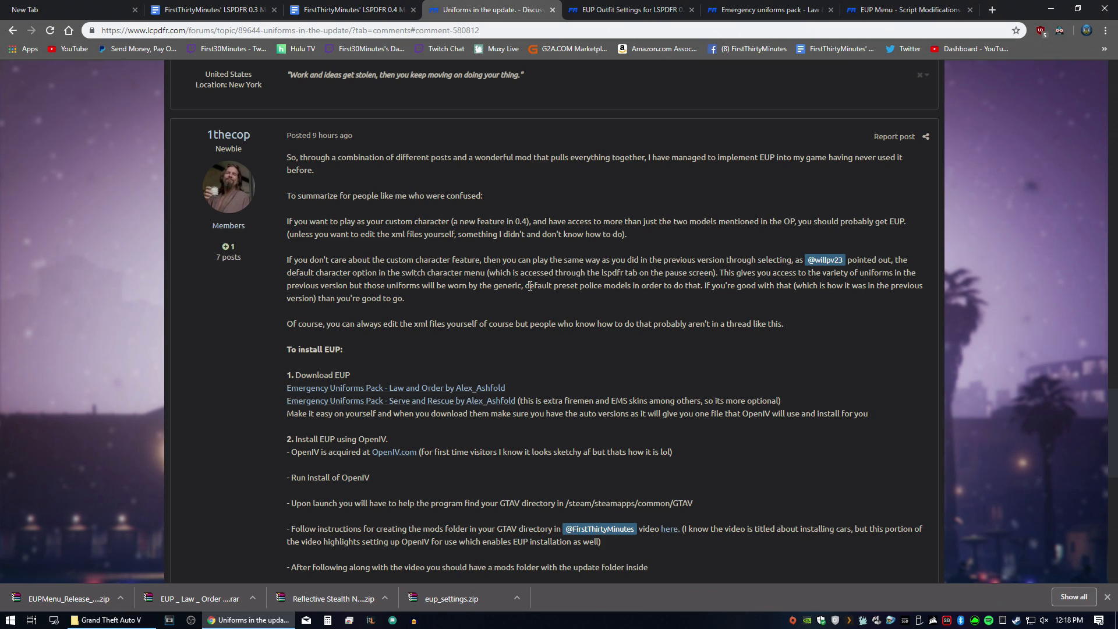
Step: Scroll the Law & Order 7.5 uniforms pack page down to its Download this file button
{"action": "scroll", "scroll_direction": "down", "scroll_amount": 3}
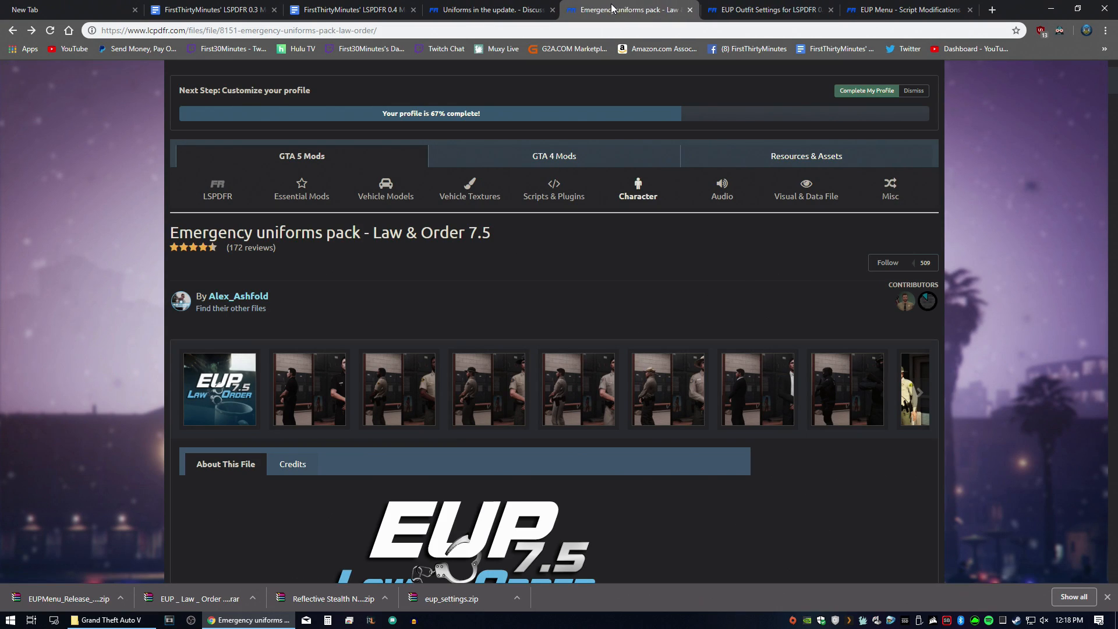
{"action": "scroll", "scroll_direction": "down", "scroll_amount": 3}
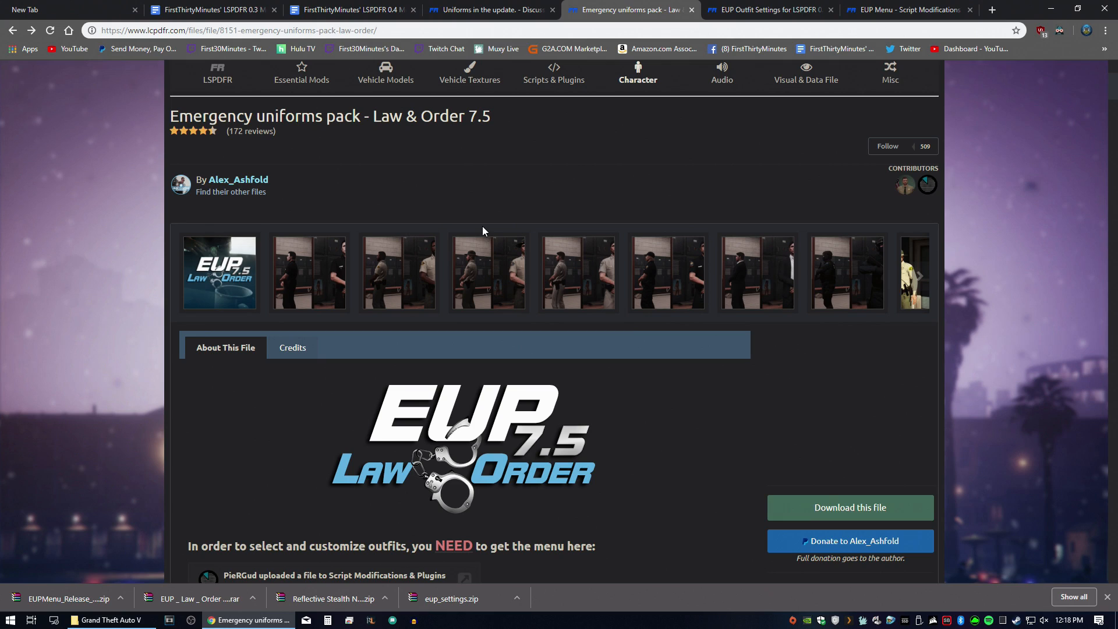
{"action": "scroll", "scroll_direction": "down", "scroll_amount": 3}
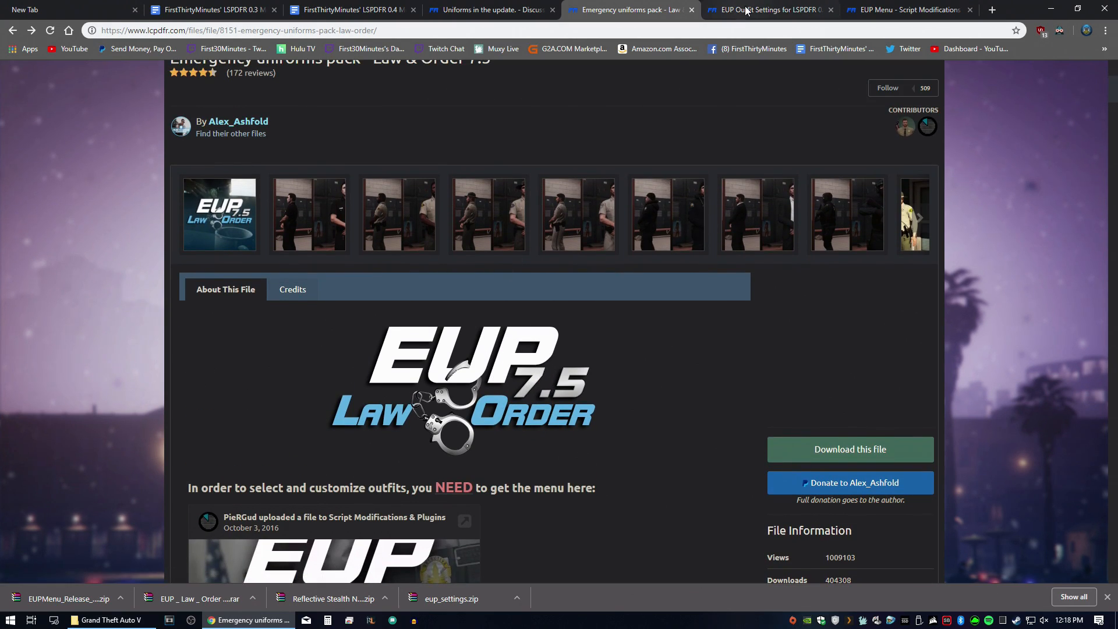
Step: View the EUP Menu tab, then the EUP Outfit Settings for LSPDFR 0.4 1.2.0 tab
{"action": "left_click", "coordinate": [902, 9]}
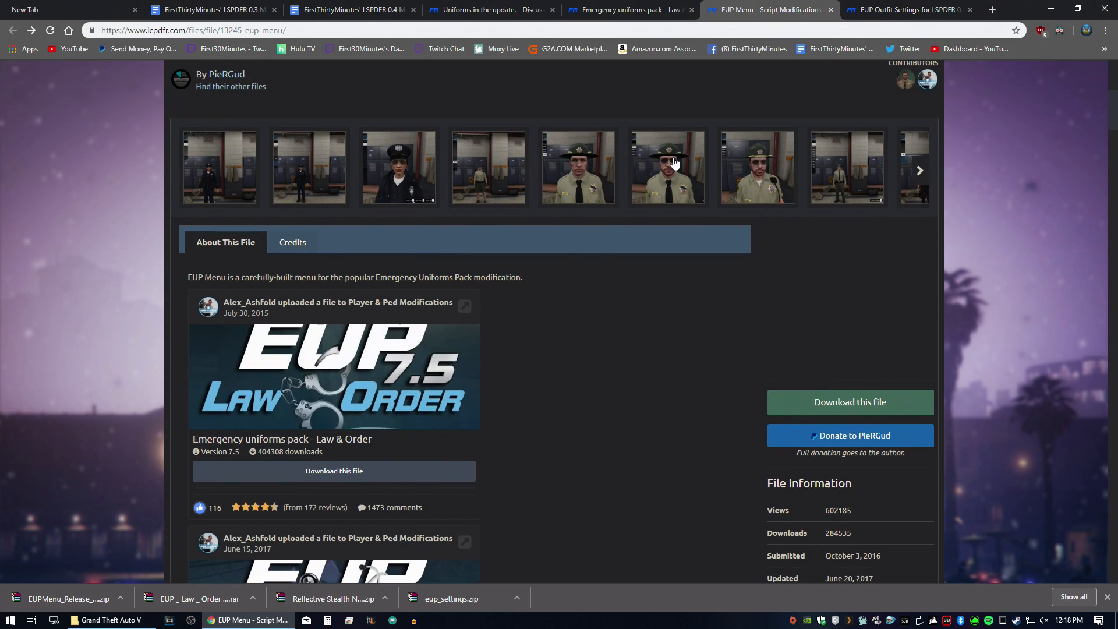
{"action": "left_click", "coordinate": [906, 9]}
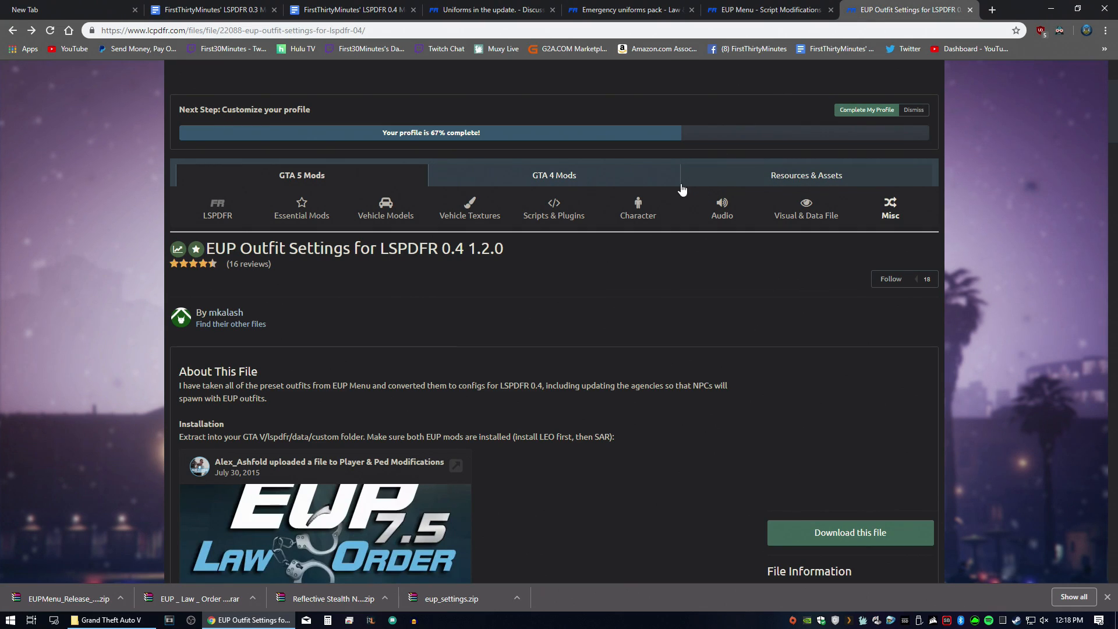
{"action": "mouse_move", "coordinate": [638, 208]}
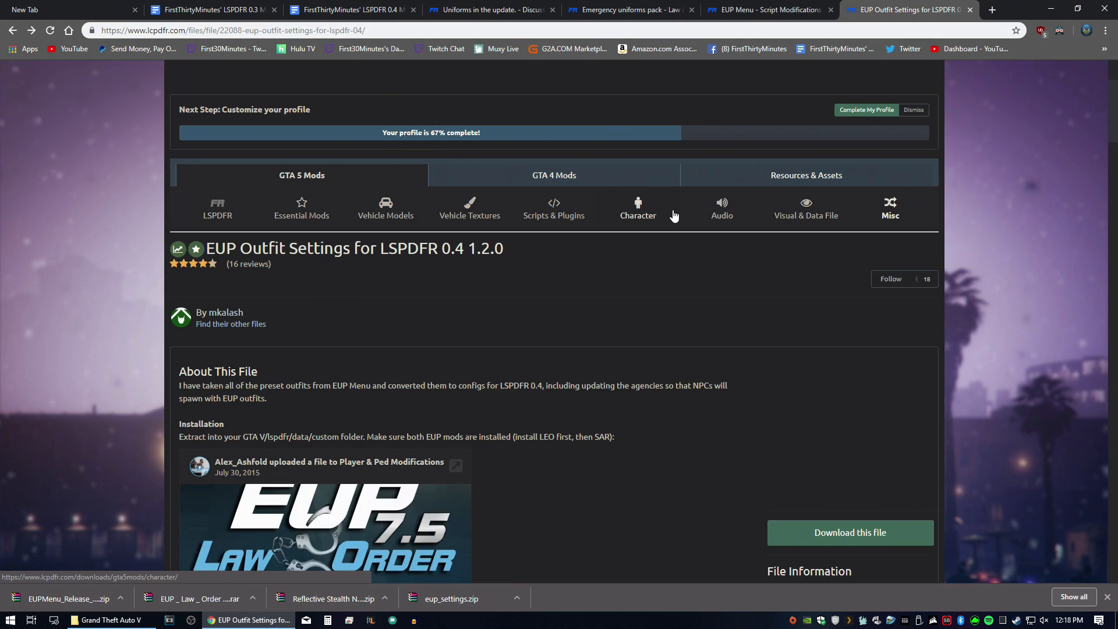
{"action": "mouse_move", "coordinate": [289, 504]}
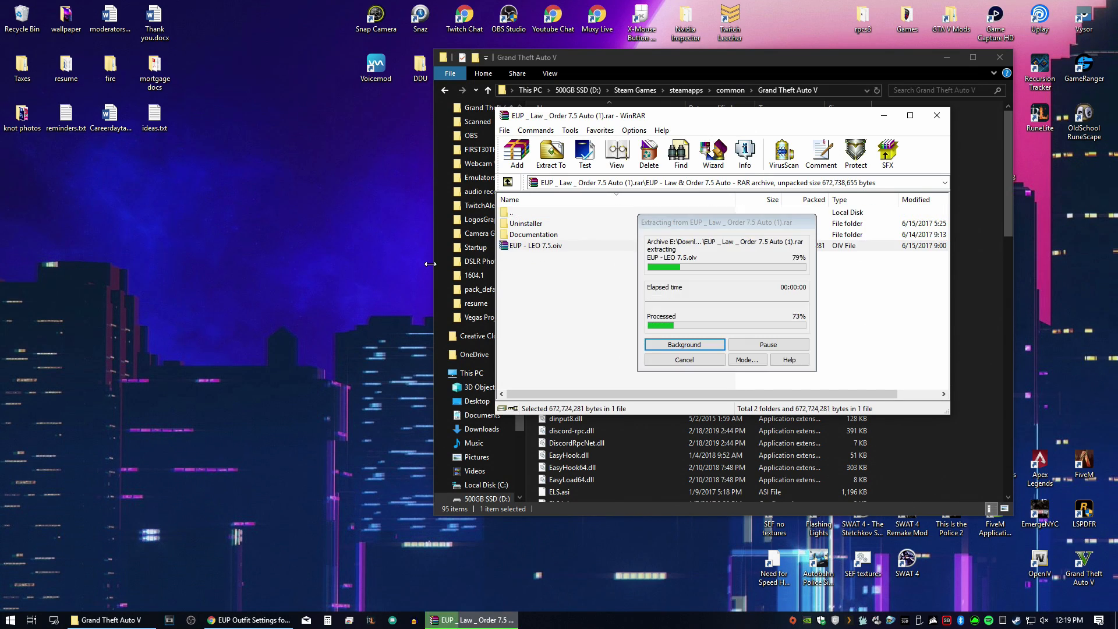
Step: Extract EUP - LEO 7.5.oiv from the Law & Order 7.5 rar archive
{"action": "left_click", "coordinate": [10, 619]}
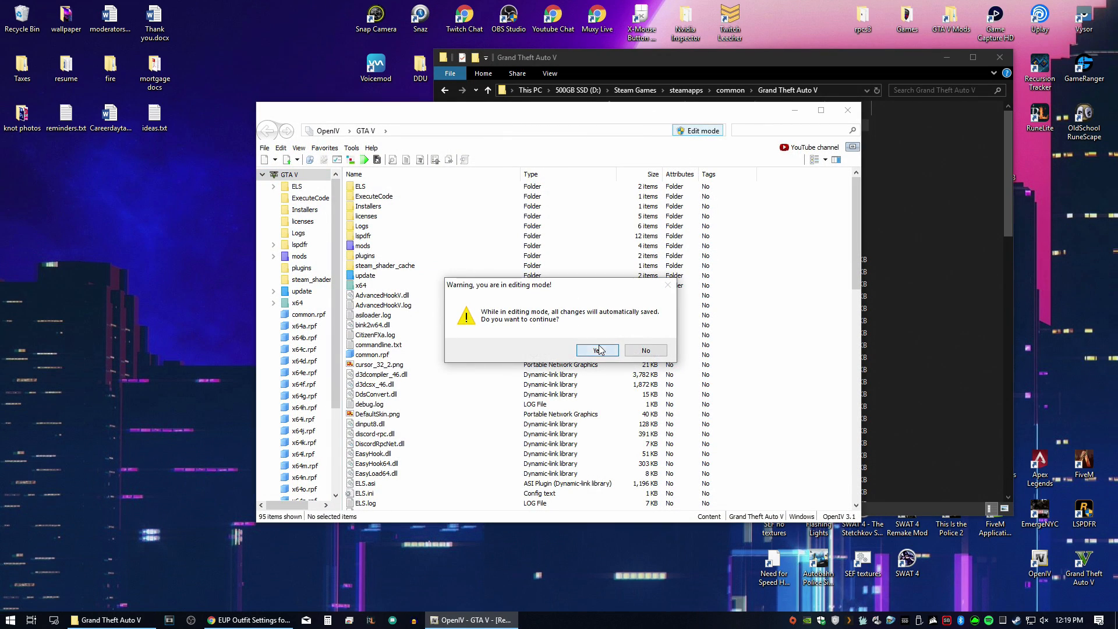
Step: Enable OpenIV edit mode, load EUP - LEO 7.5.oiv in Package Installer, and install it
{"action": "left_click", "coordinate": [595, 350]}
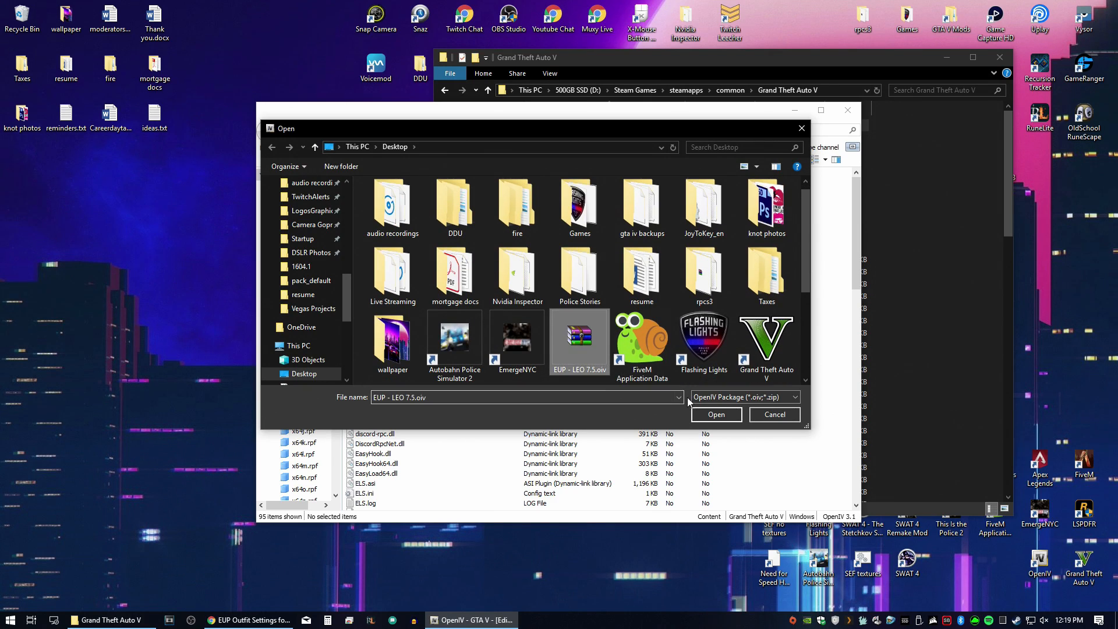
{"action": "left_click", "coordinate": [715, 414]}
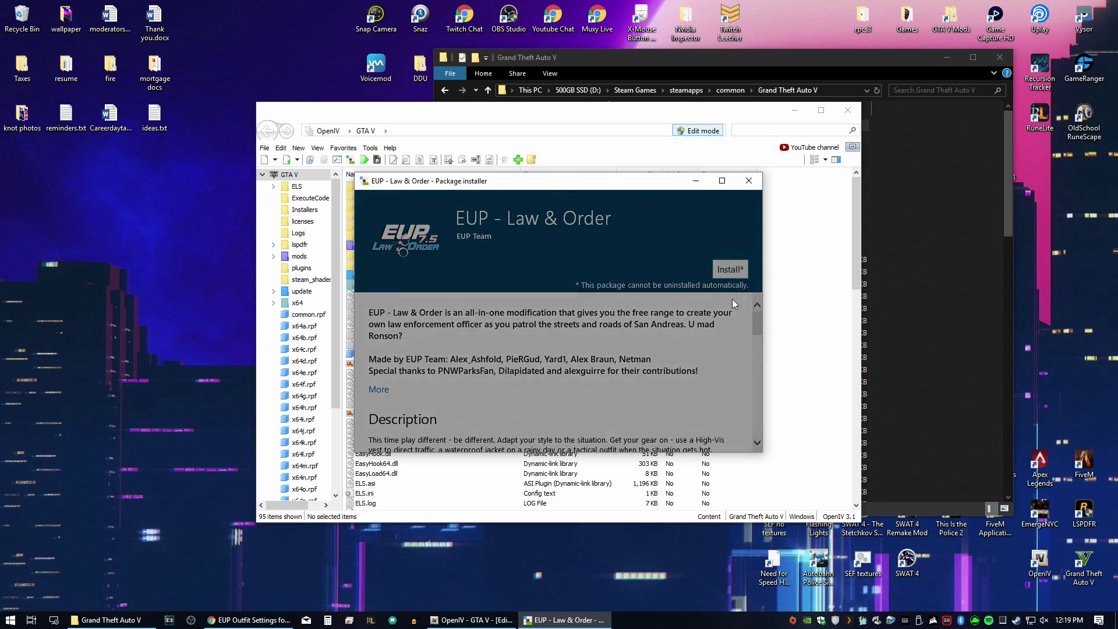
{"action": "left_click", "coordinate": [729, 269]}
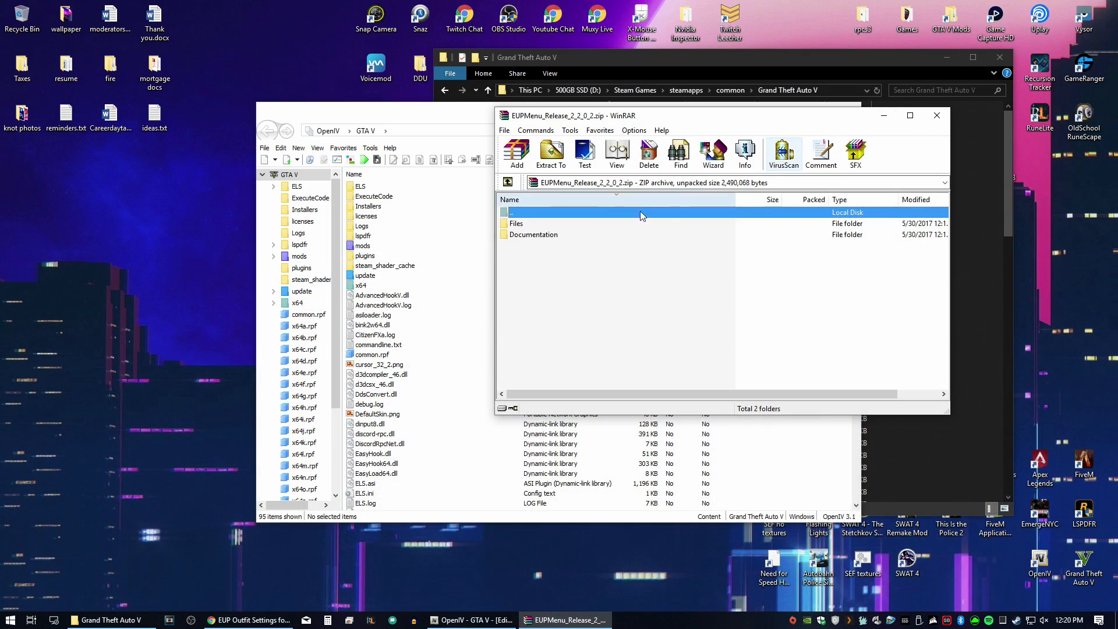
Step: Copy Plugins and RAGENativeUI.dll into GTA V, confirming EUPMenu.dll appears in plugins
{"action": "double_click", "coordinate": [516, 223]}
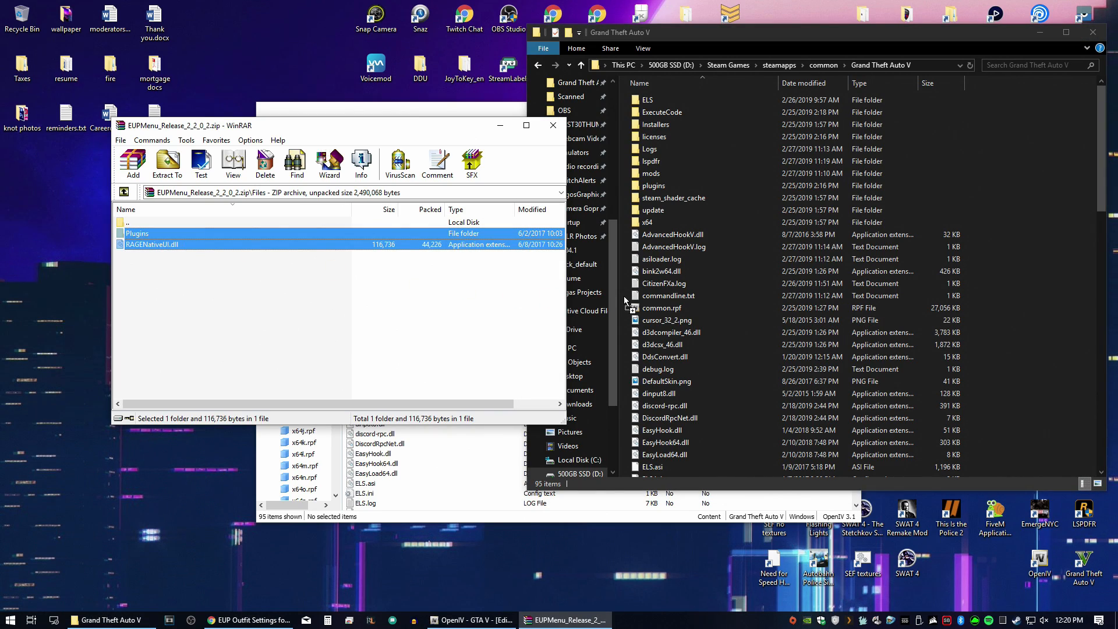
{"action": "left_click", "coordinate": [653, 185]}
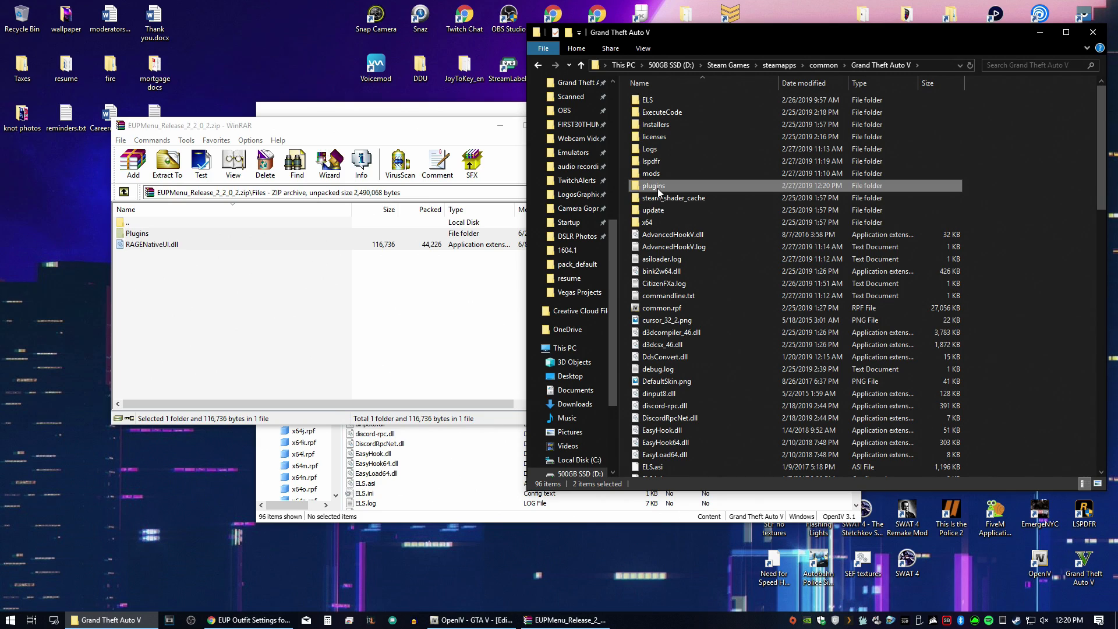
{"action": "double_click", "coordinate": [653, 185]}
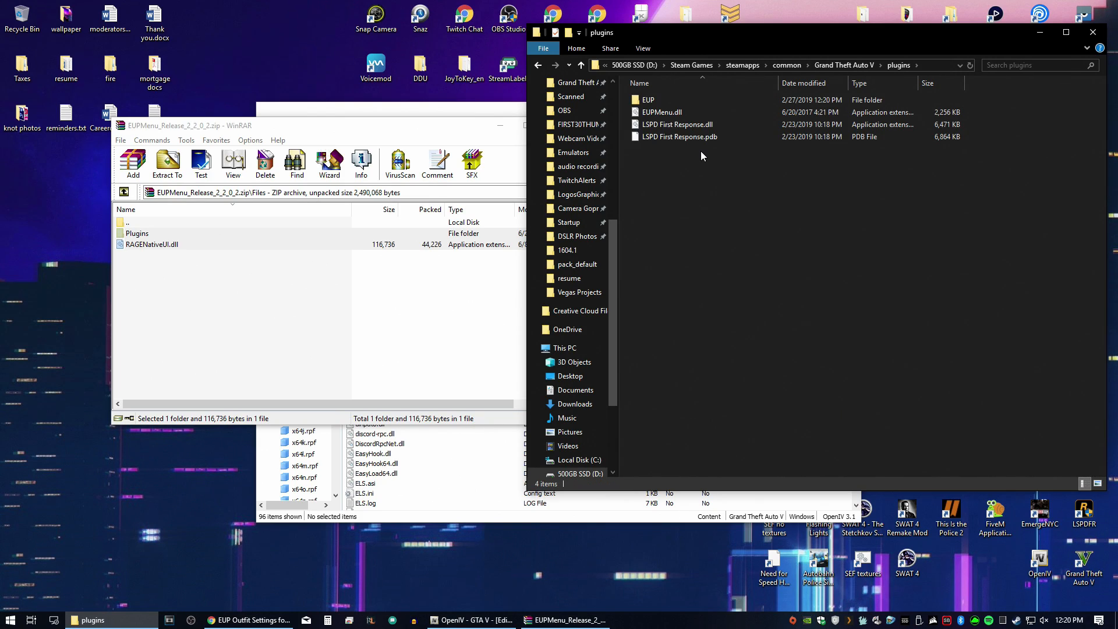
{"action": "left_click", "coordinate": [661, 112]}
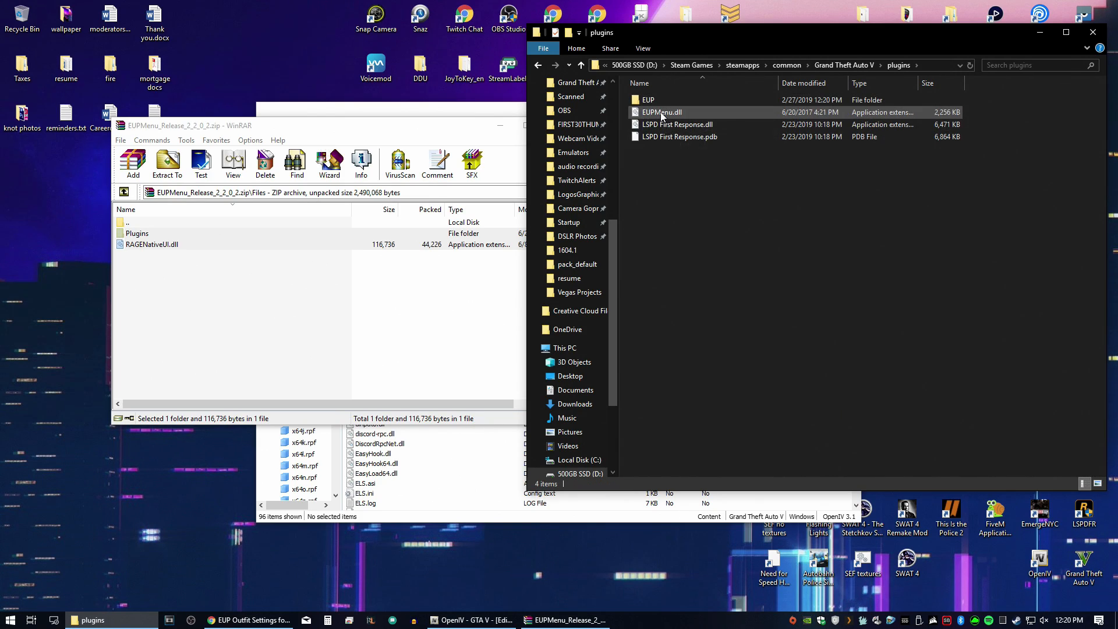
{"action": "mouse_move", "coordinate": [661, 112]}
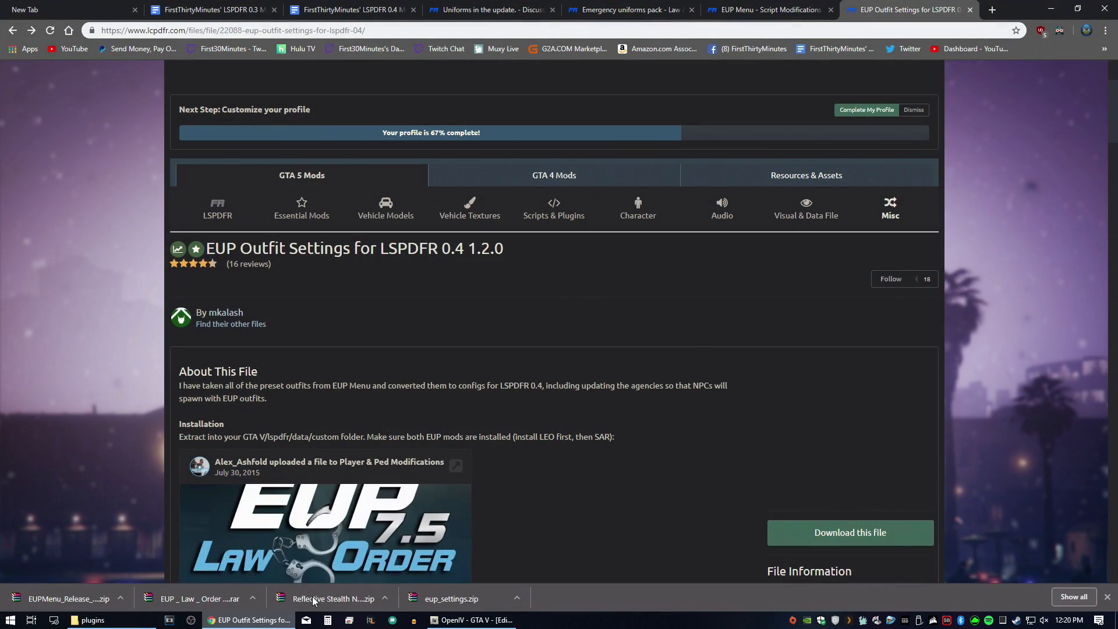
Step: Extract the five XML files from eup_settings.zip into lspdfr/data/custom, then minimise Chrome
{"action": "left_click", "coordinate": [451, 598]}
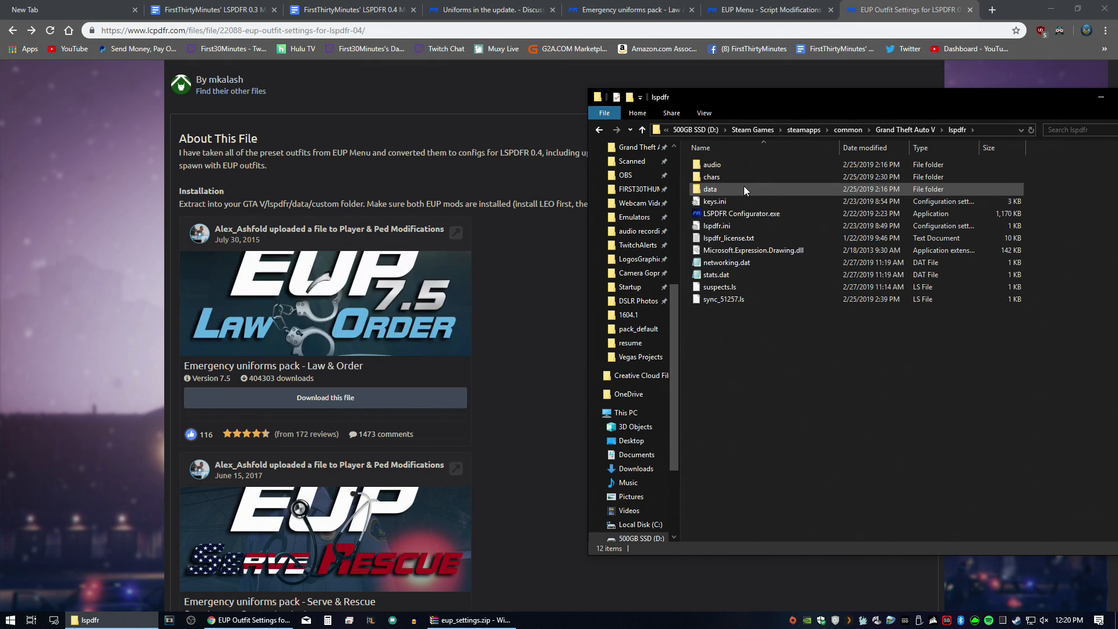
{"action": "double_click", "coordinate": [711, 189]}
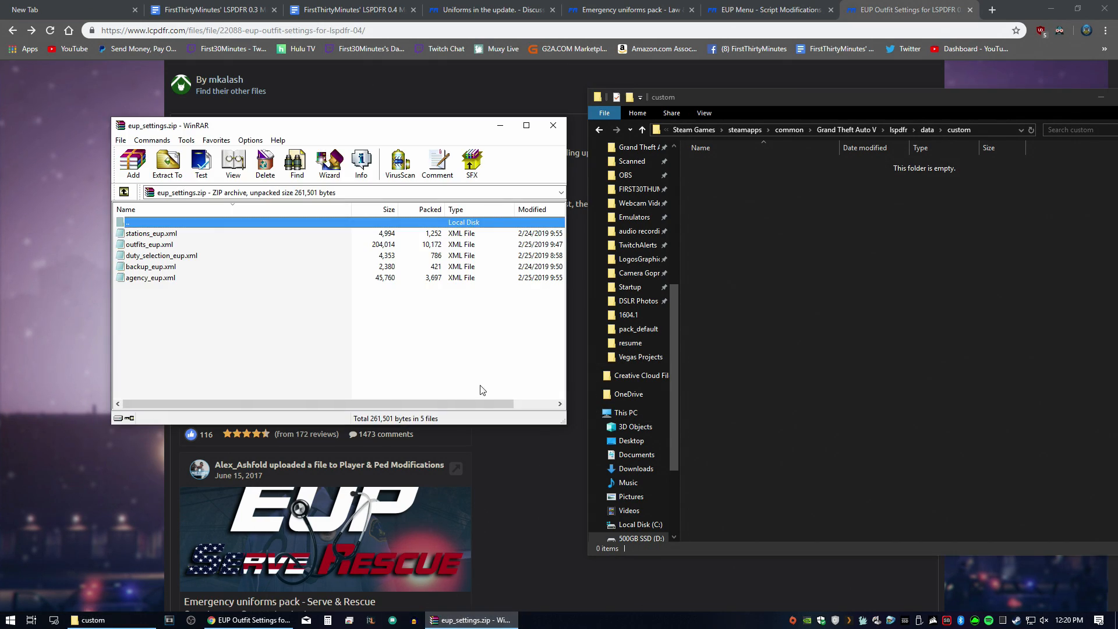
{"action": "left_click", "coordinate": [168, 164]}
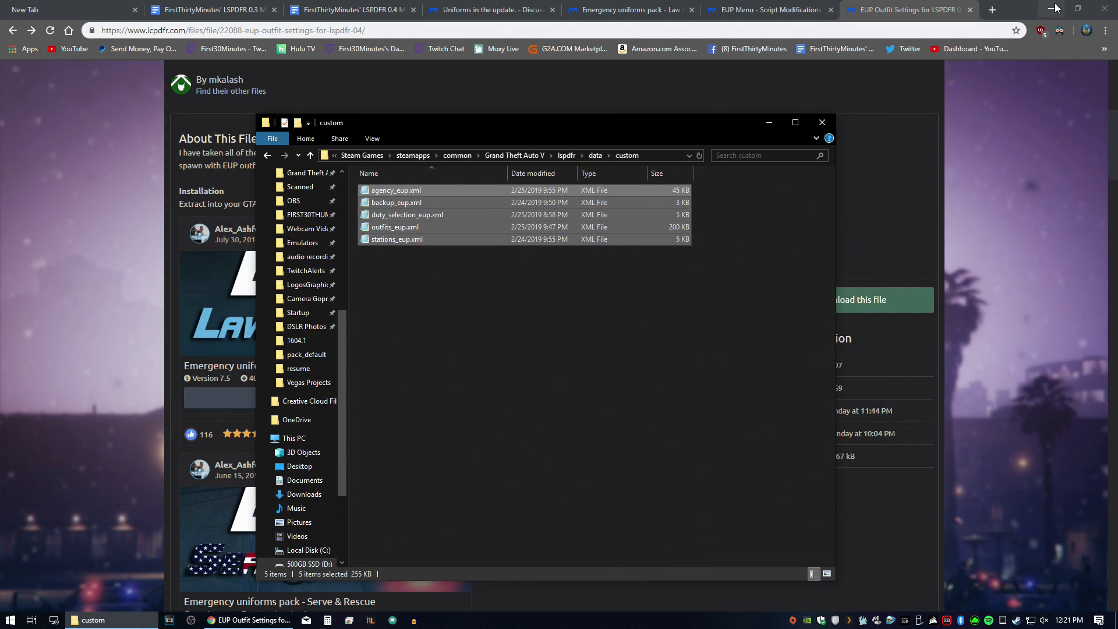
{"action": "left_click", "coordinate": [1055, 7]}
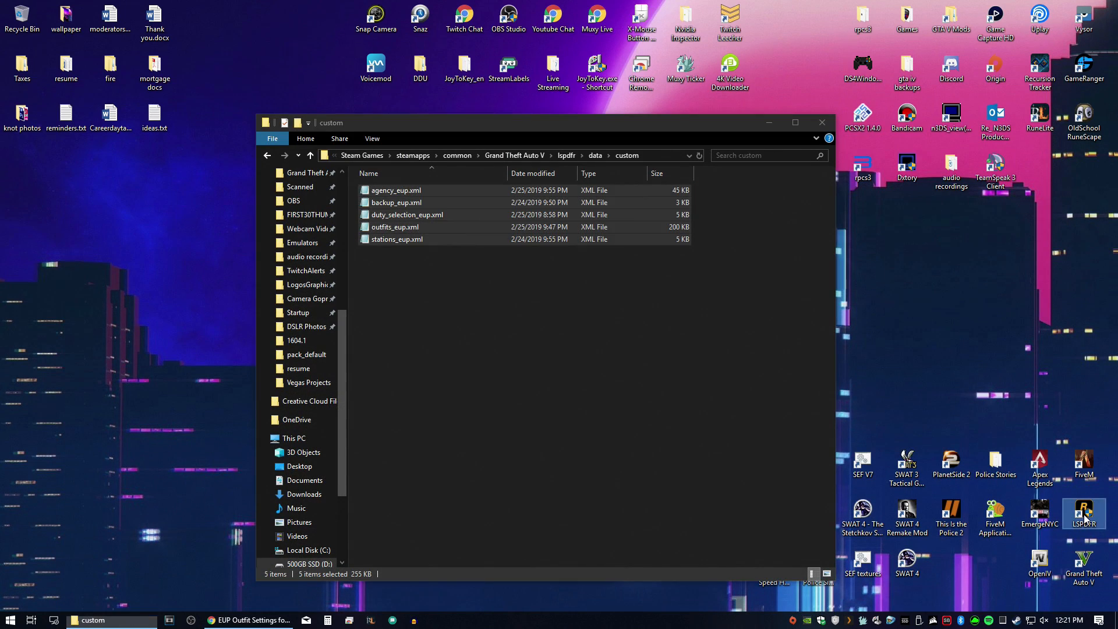
Step: Start LSPDFR from the desktop shortcut and unblock RAGENativeUI.dll and EUPMenu.dll
{"action": "double_click", "coordinate": [1083, 512]}
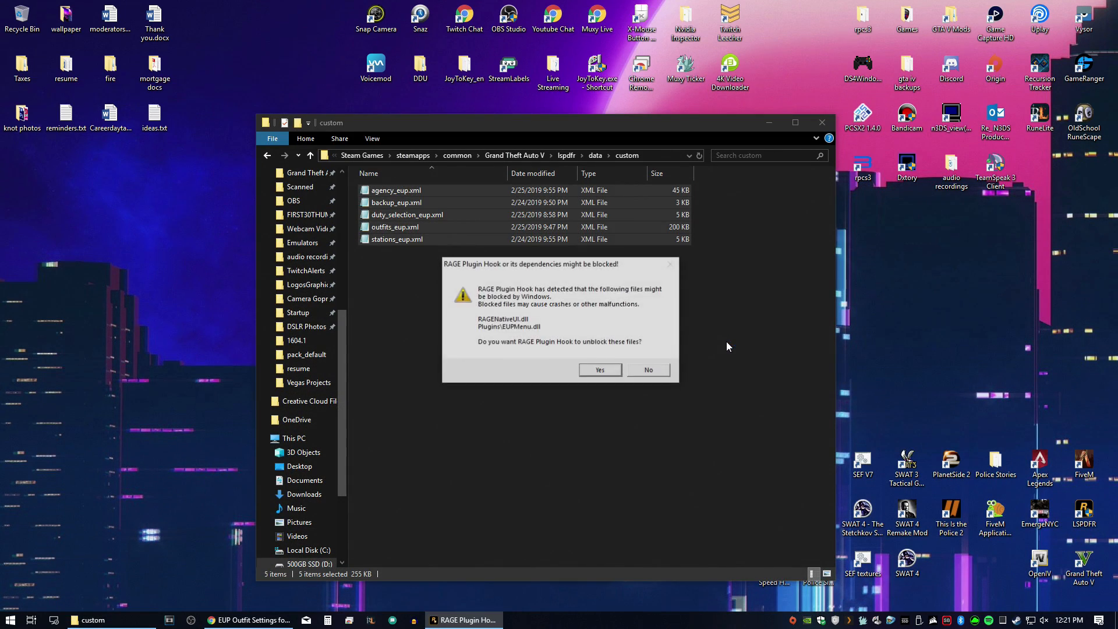
{"action": "left_click", "coordinate": [600, 369]}
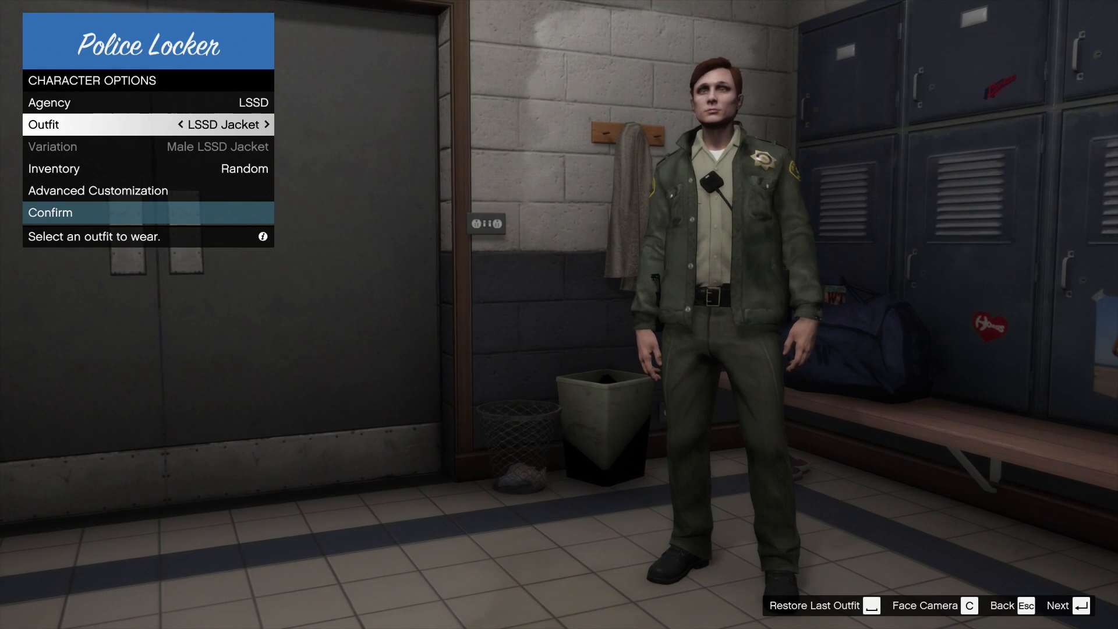
Step: Cycle through LSSD outfits including the LSSD Suit, then set the agency to SAPR
{"action": "left_click", "coordinate": [266, 124]}
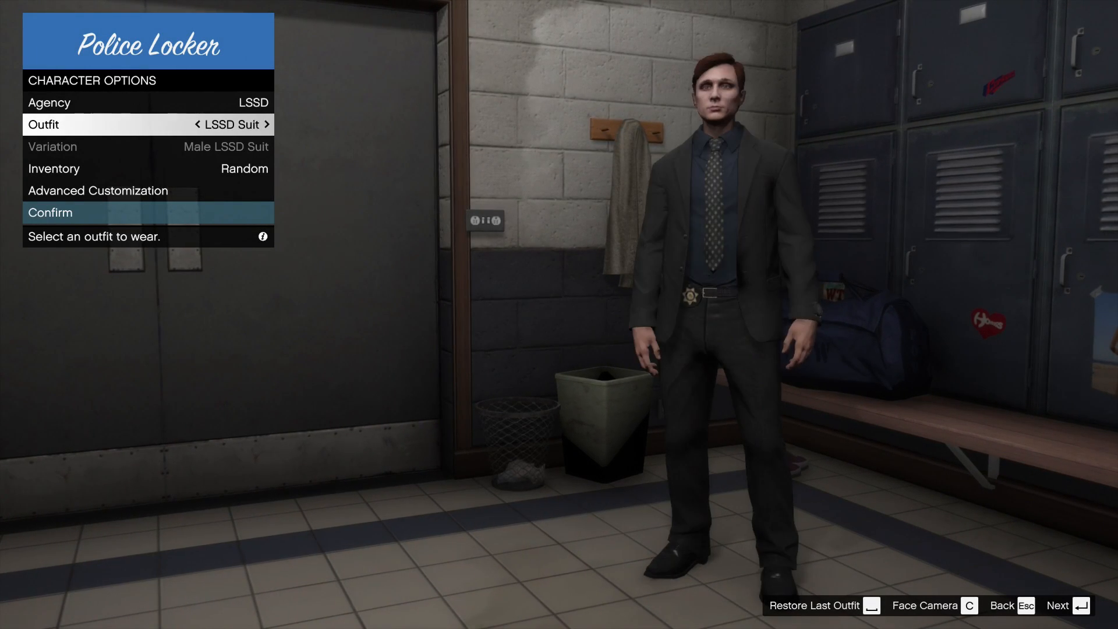
{"action": "left_click", "coordinate": [266, 124]}
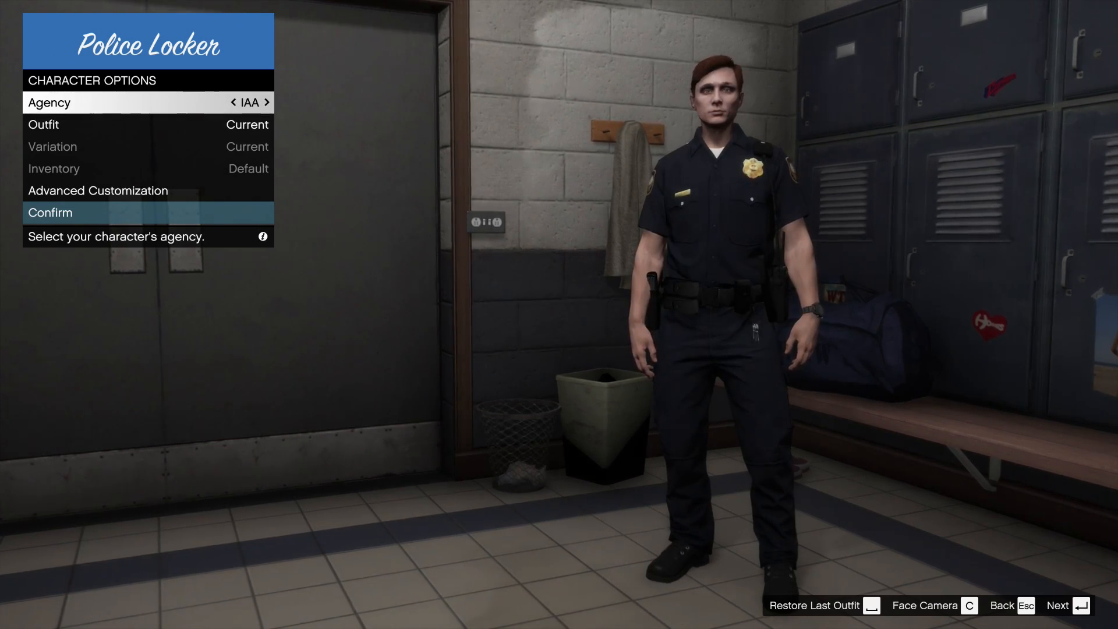
{"action": "left_click", "coordinate": [266, 102]}
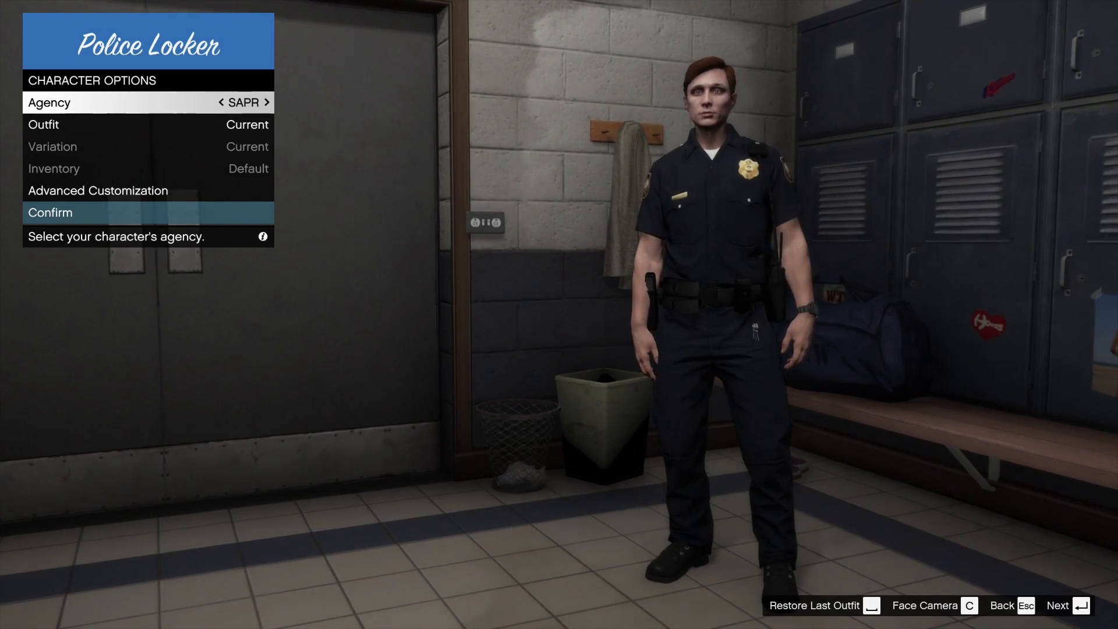